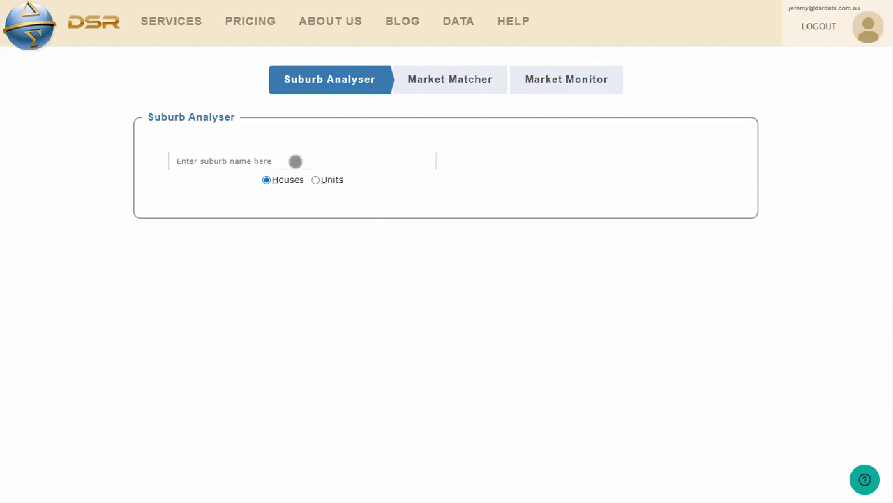
- Search 'southern r' and select SOUTHERN RIVER WA 6110 Houses, showing a DSR of 58
left_click(302, 160)
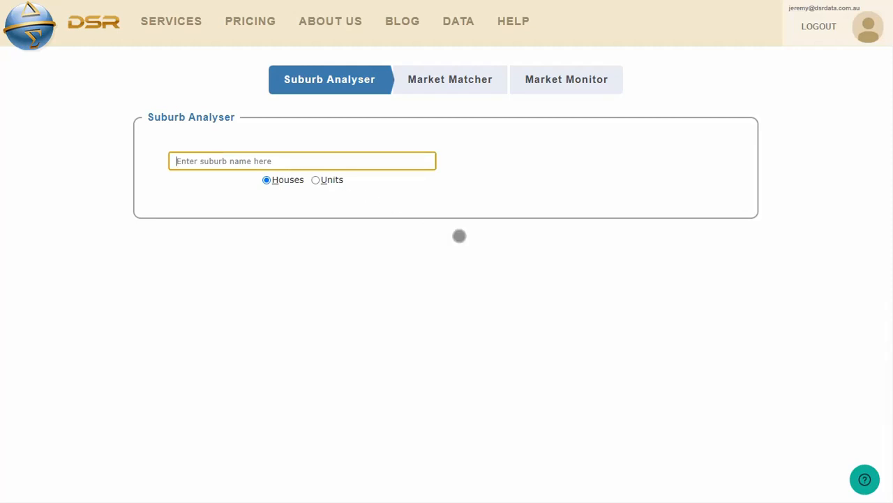
type("southern r")
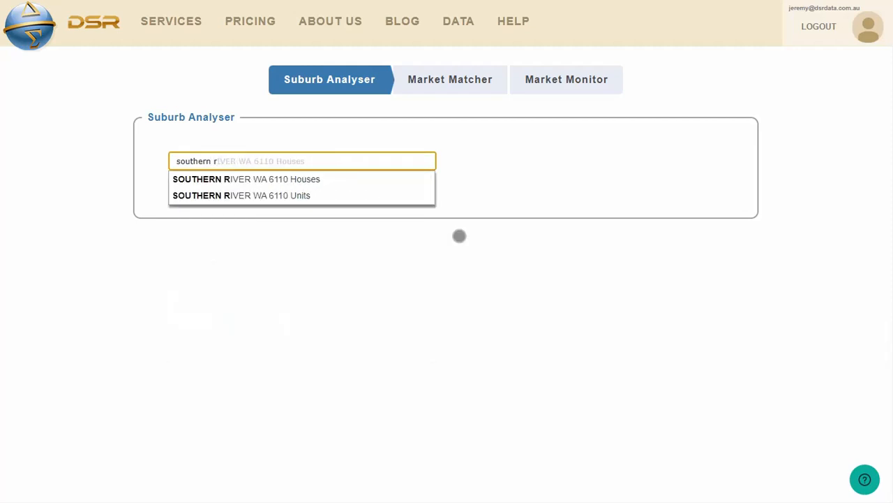
left_click(246, 179)
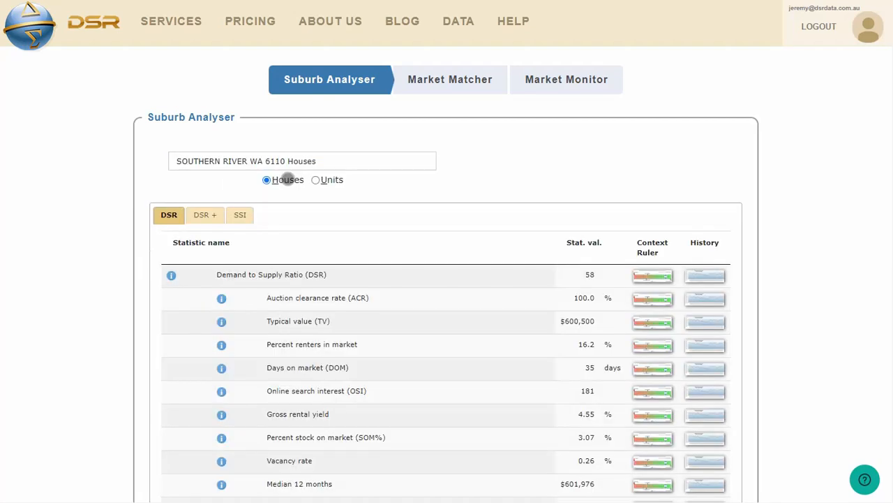
mouse_move(335, 213)
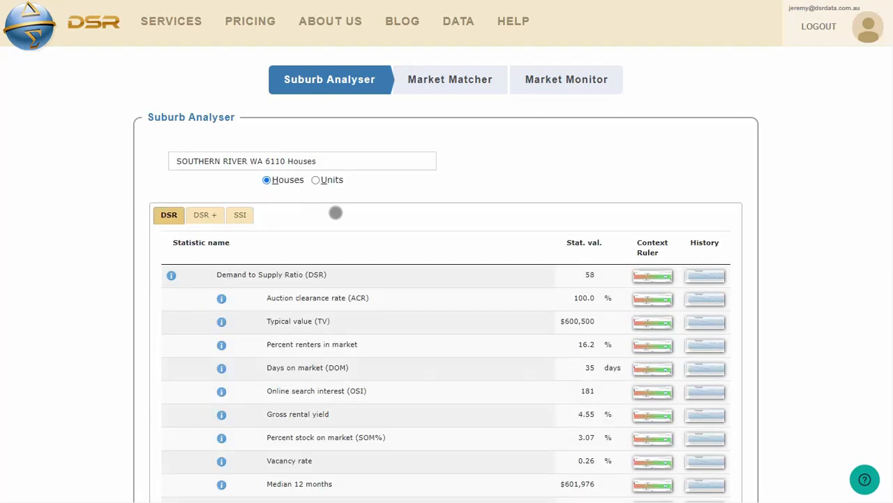
mouse_move(372, 308)
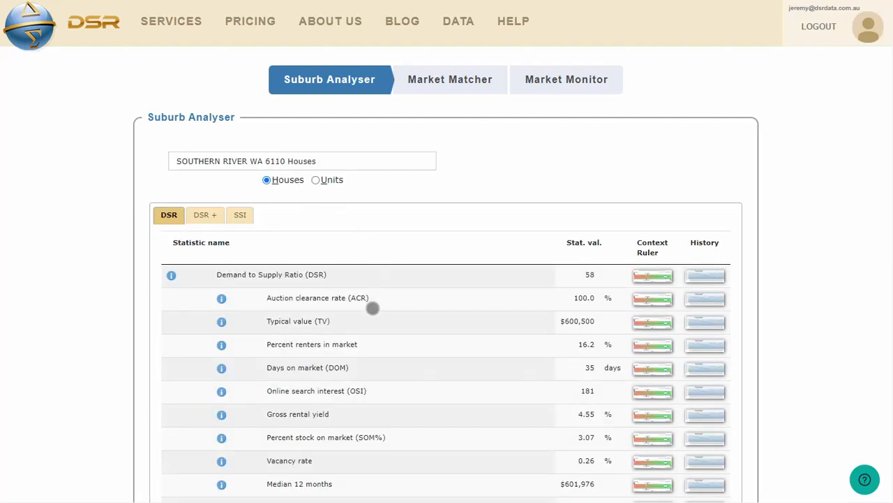
mouse_move(585, 366)
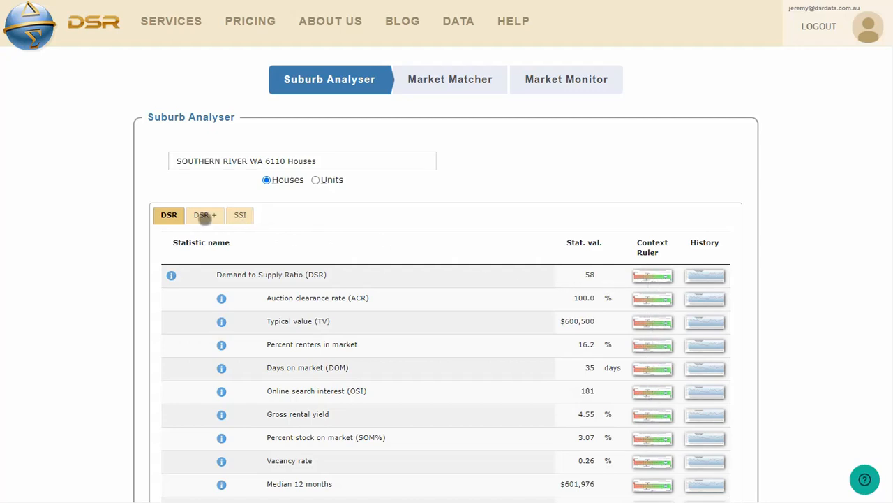
- Show Southern River's DSR+ table (DSR+ 66) down to the market cycle timing row of 84
left_click(204, 214)
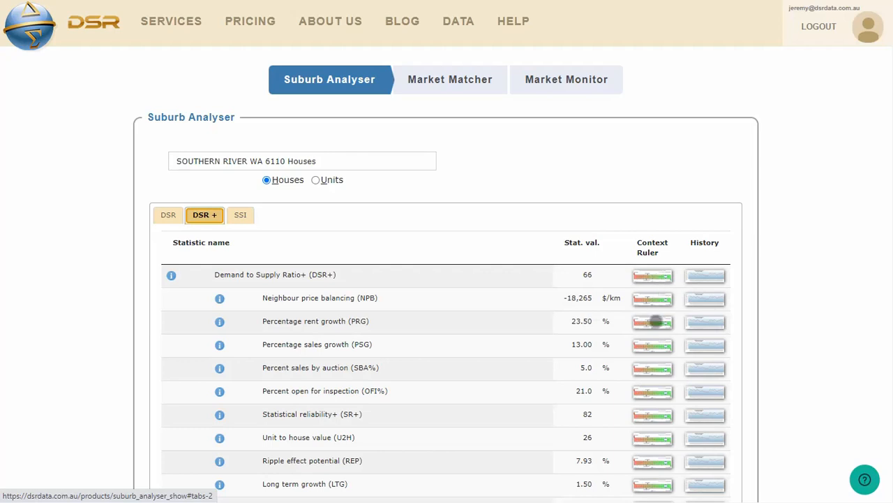
mouse_move(525, 305)
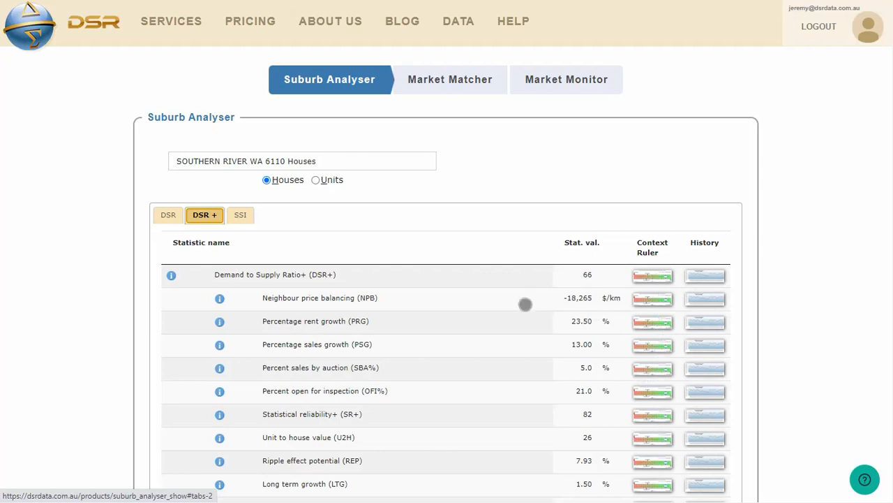
mouse_move(514, 280)
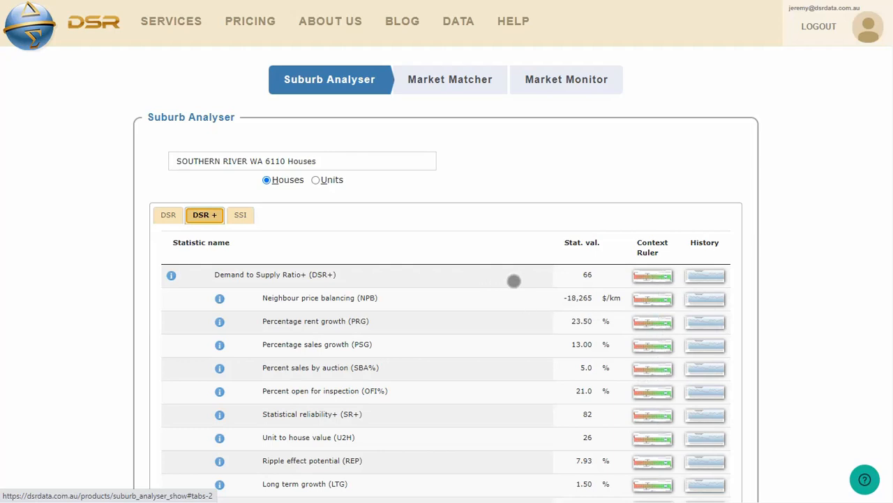
mouse_move(574, 395)
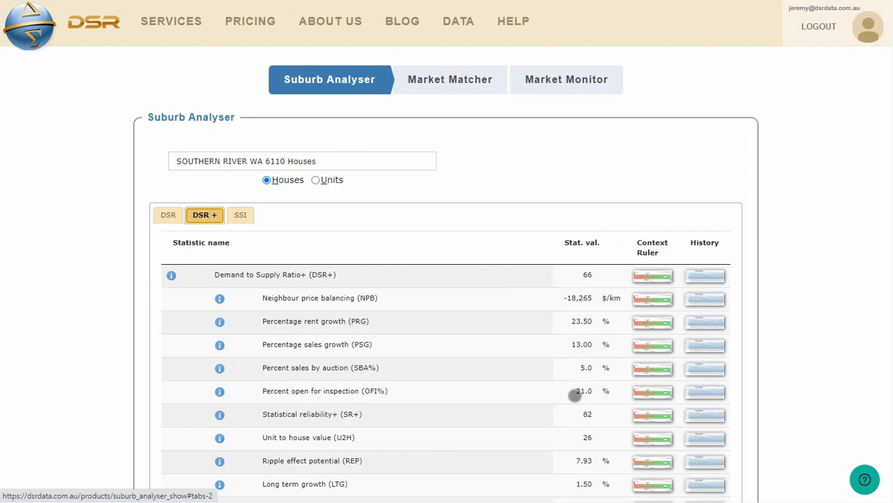
mouse_move(562, 358)
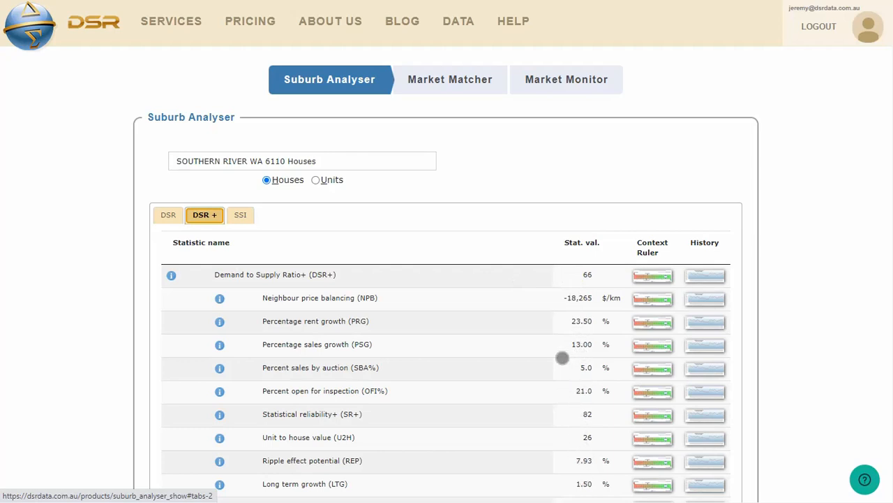
mouse_move(254, 353)
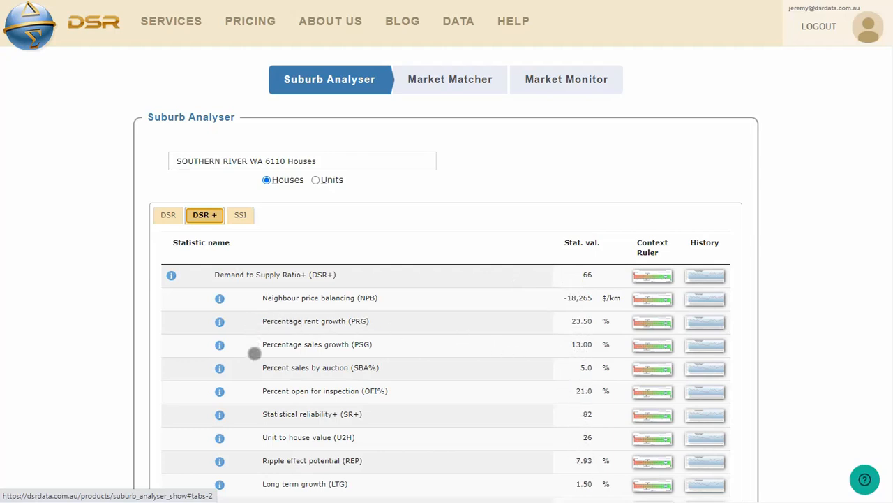
mouse_move(259, 442)
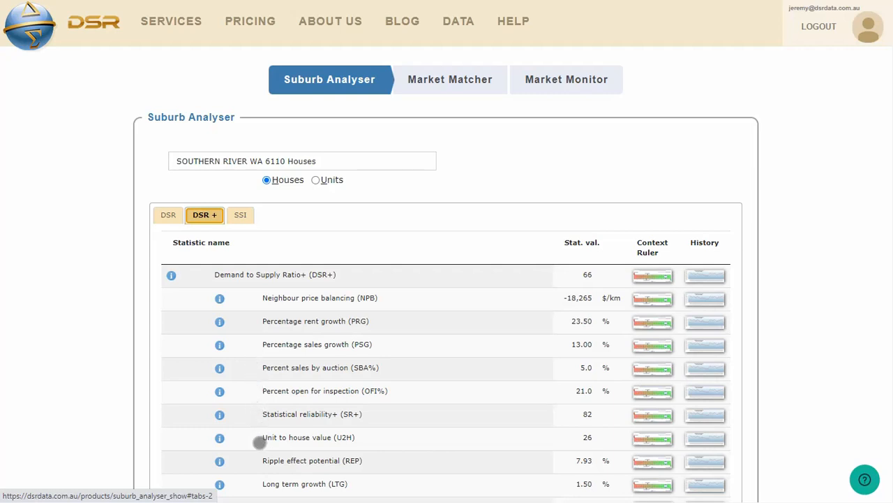
mouse_move(317, 286)
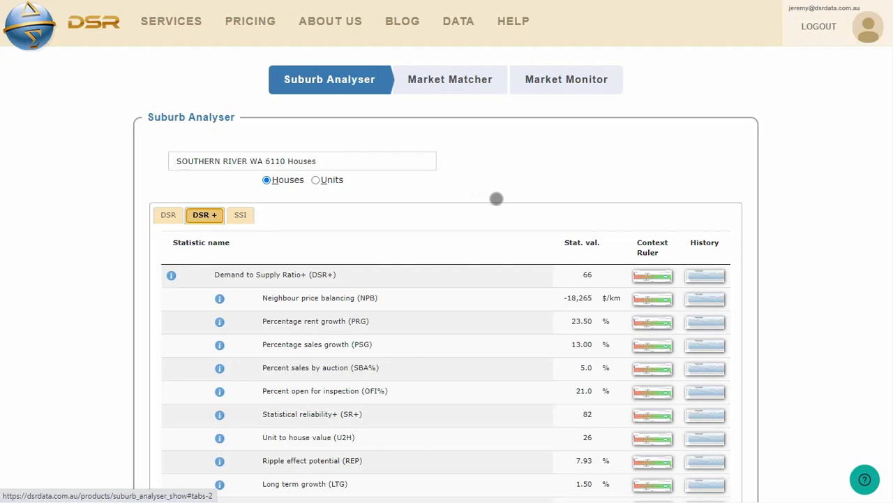
scroll("down", 3)
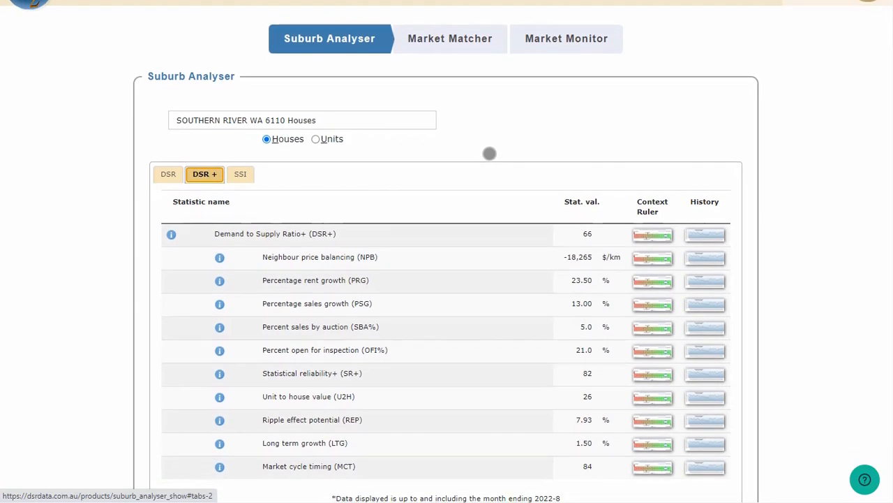
mouse_move(437, 478)
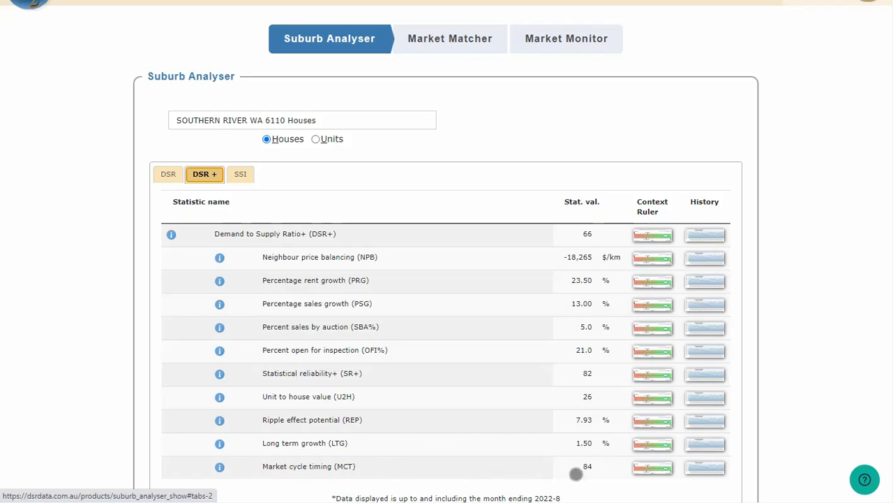
- Open the market cycle timing context ruler, placing 84 near the Australian maximum 87
left_click(653, 466)
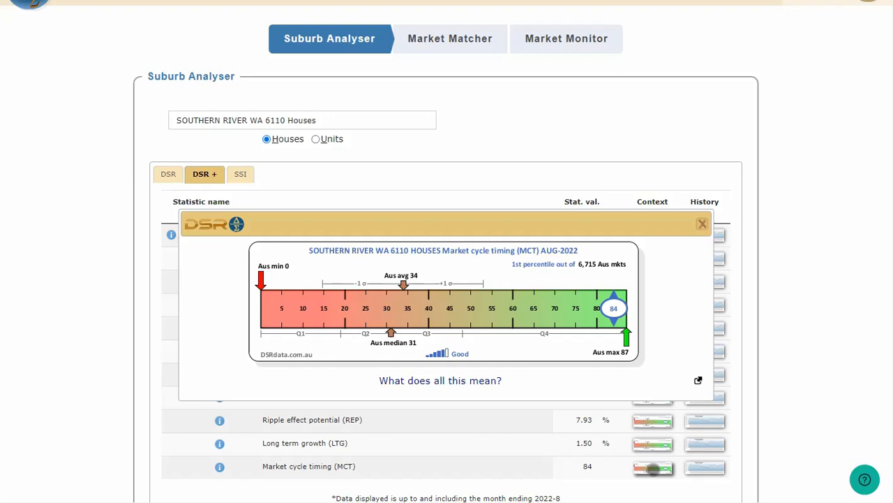
mouse_move(625, 460)
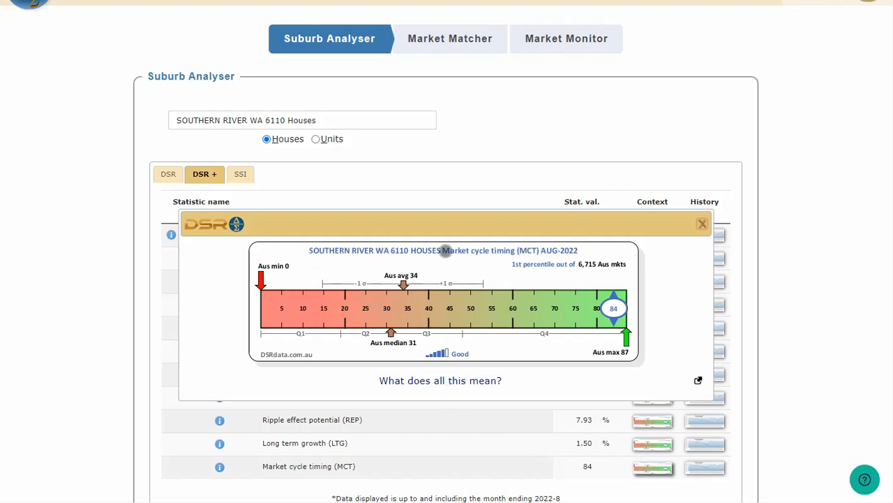
mouse_move(353, 250)
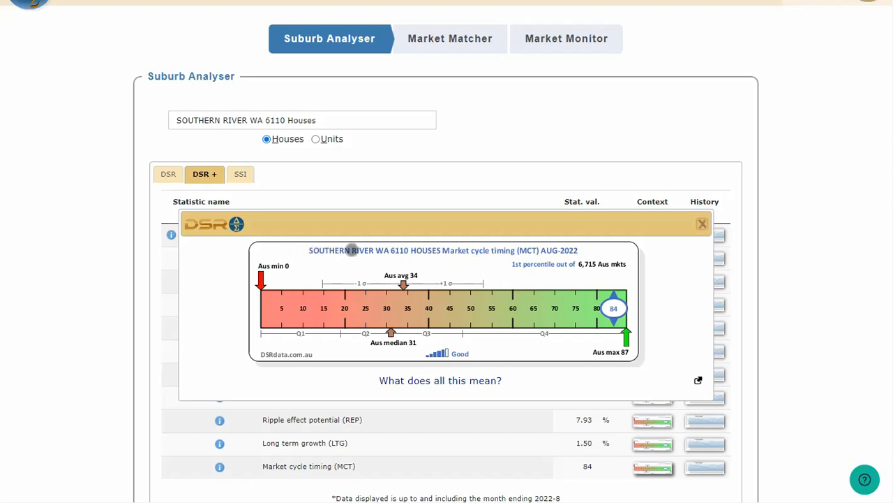
mouse_move(429, 253)
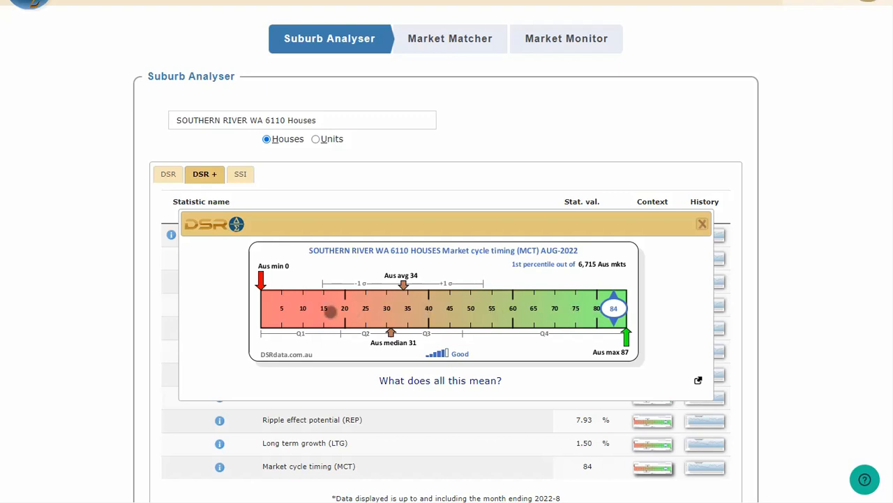
mouse_move(302, 308)
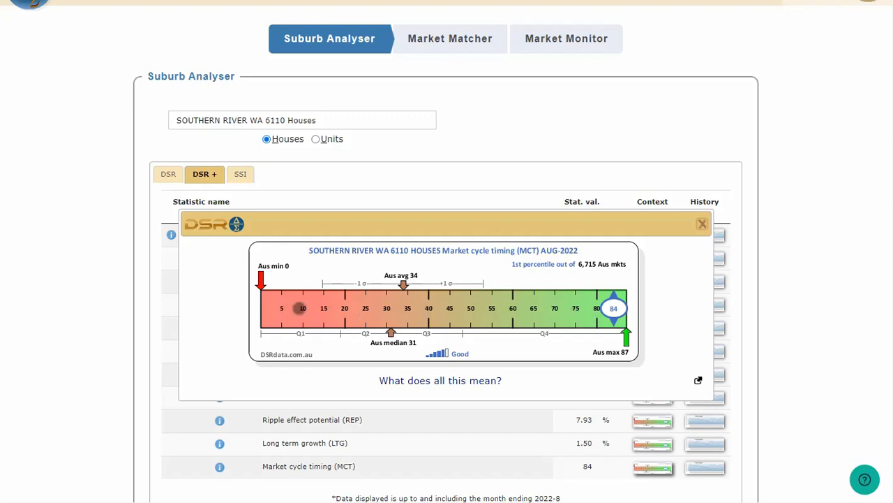
mouse_move(428, 308)
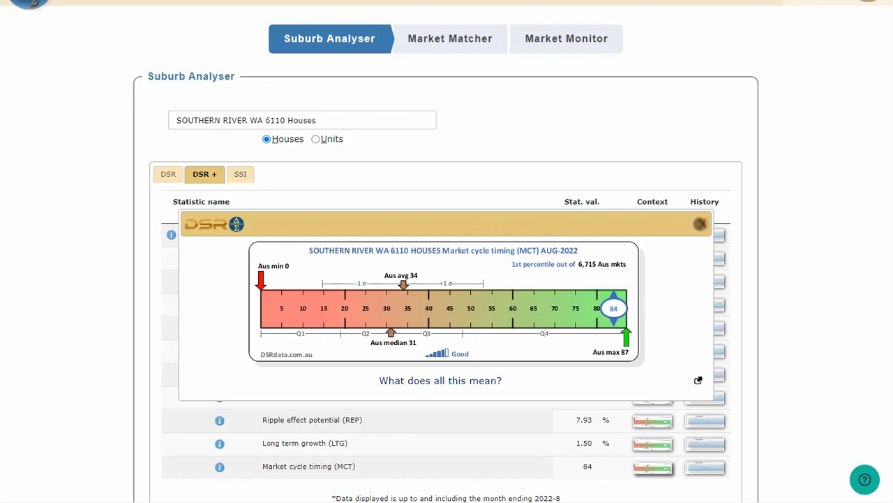
- Close the Southern River MCT ruler and scroll to review its 84 (Good) reading
left_click(700, 223)
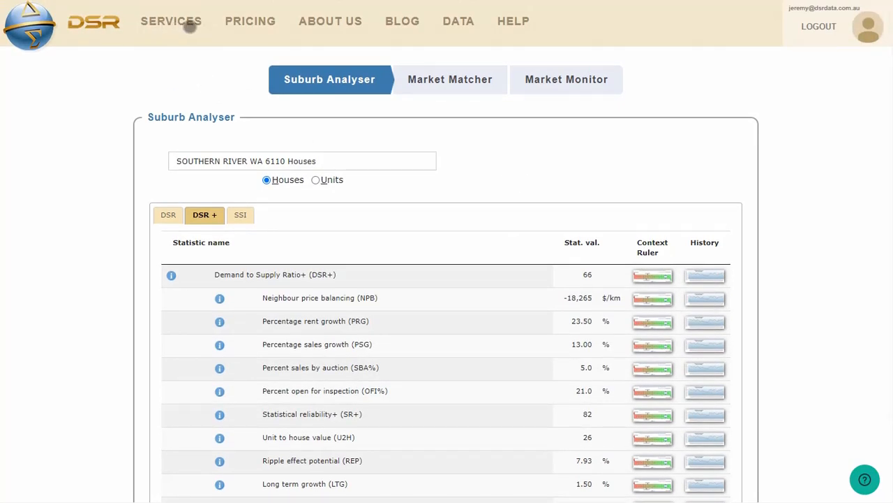
scroll("down", 3)
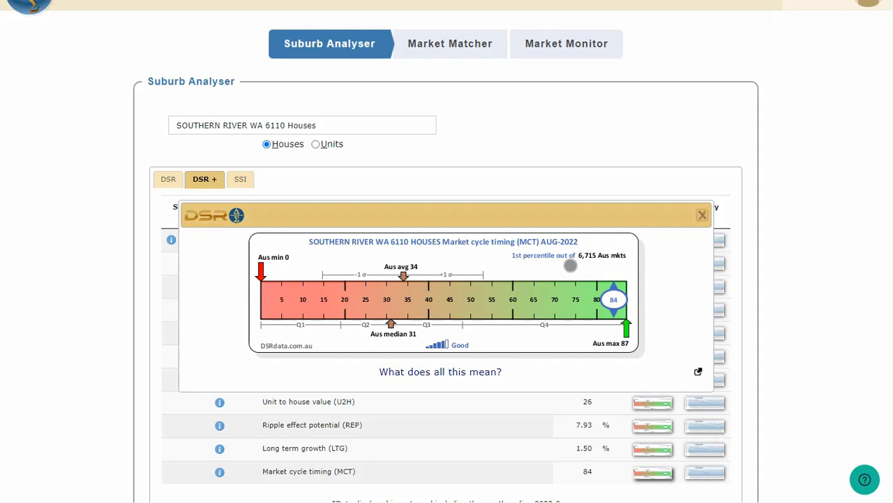
mouse_move(620, 269)
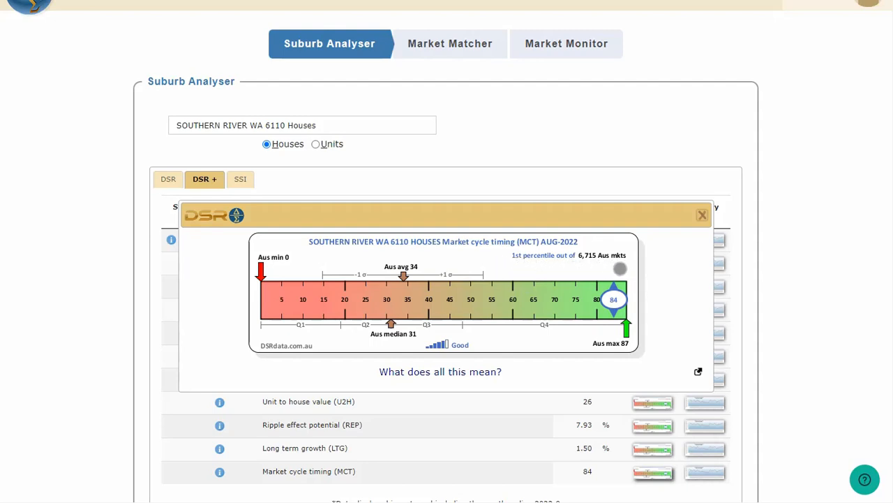
mouse_move(578, 272)
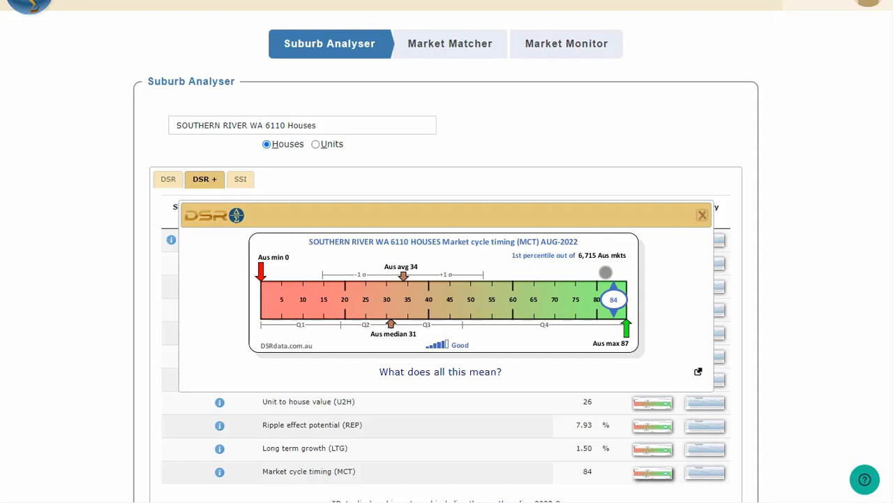
mouse_move(575, 260)
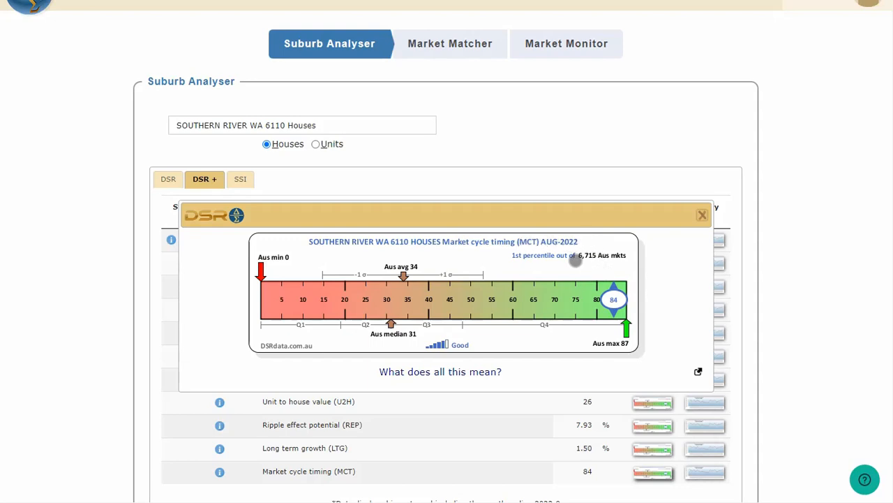
mouse_move(571, 269)
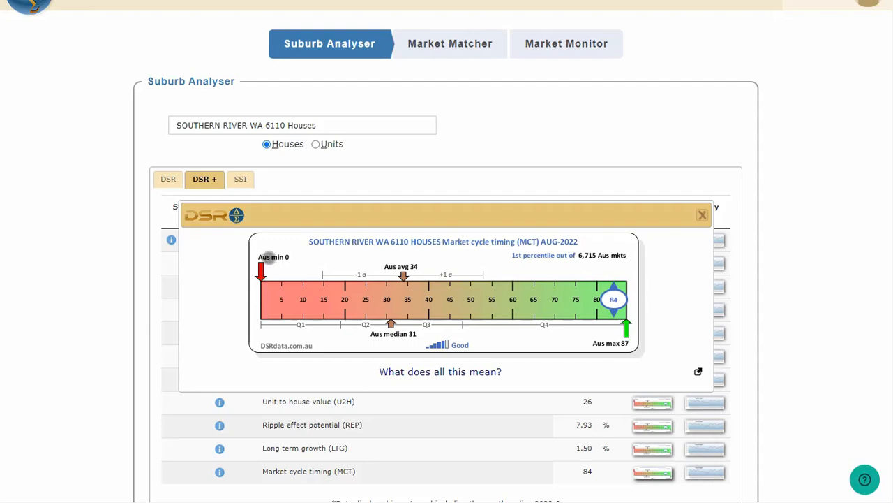
mouse_move(296, 257)
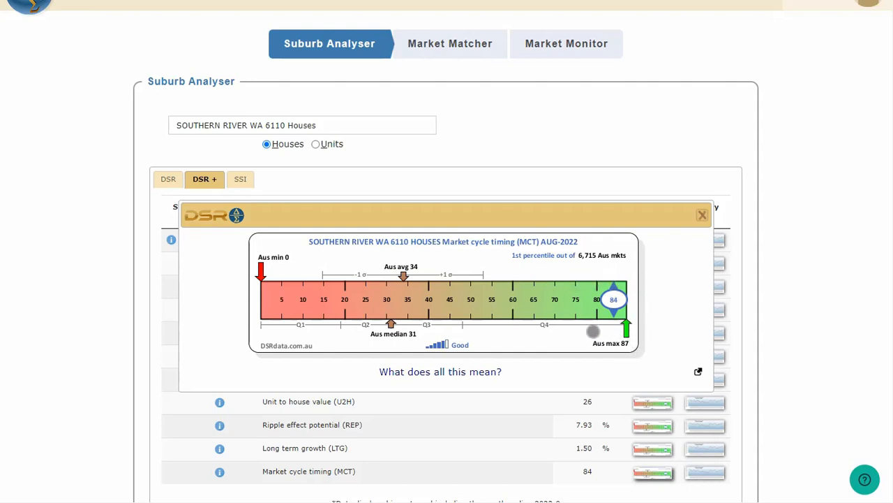
mouse_move(439, 254)
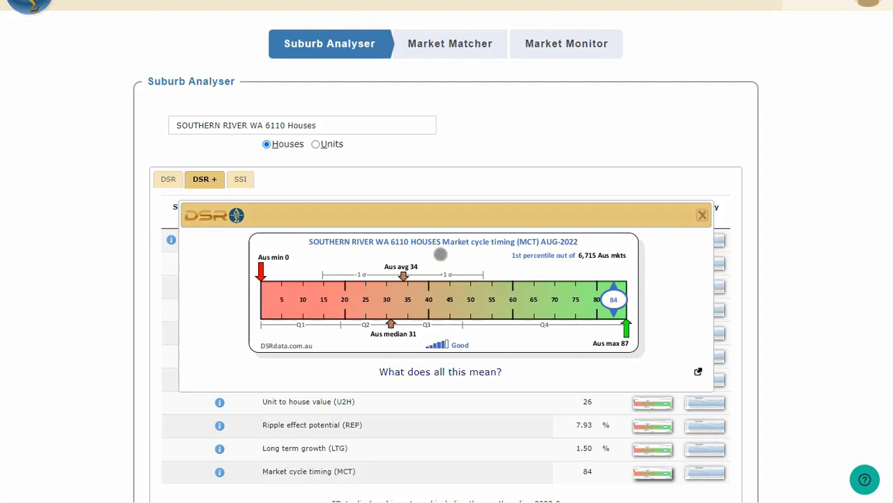
mouse_move(411, 265)
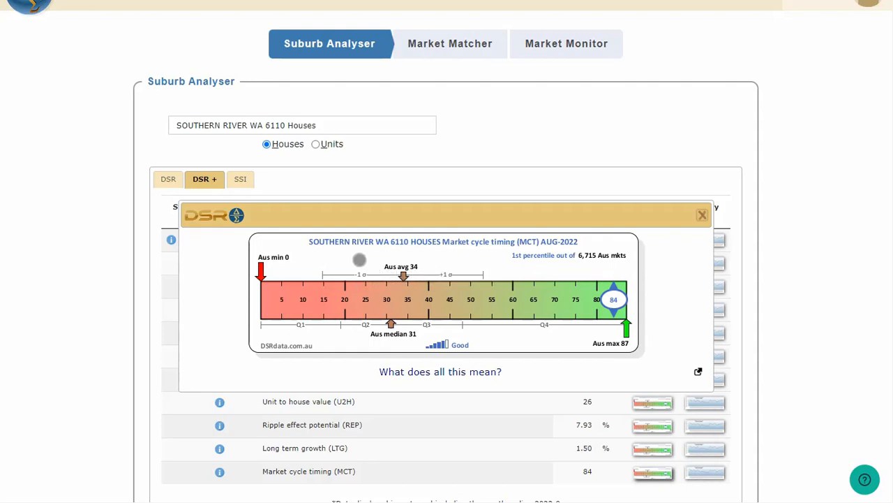
mouse_move(421, 254)
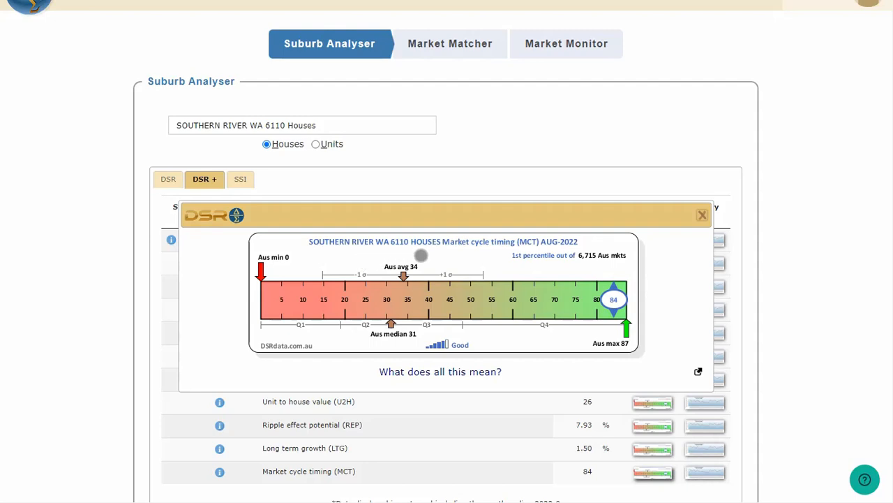
mouse_move(445, 264)
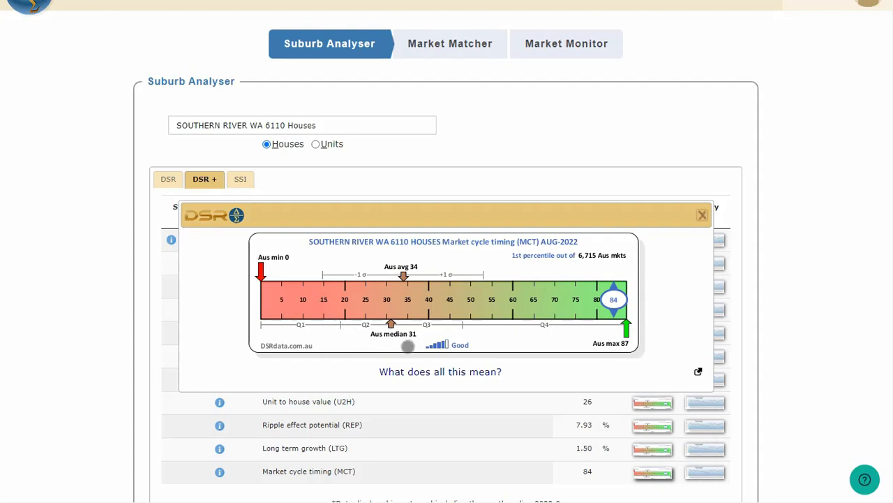
mouse_move(411, 346)
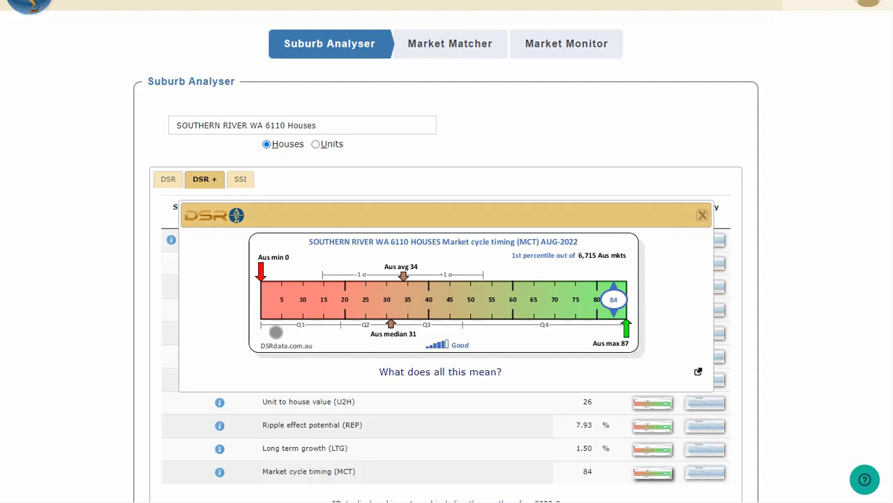
mouse_move(305, 329)
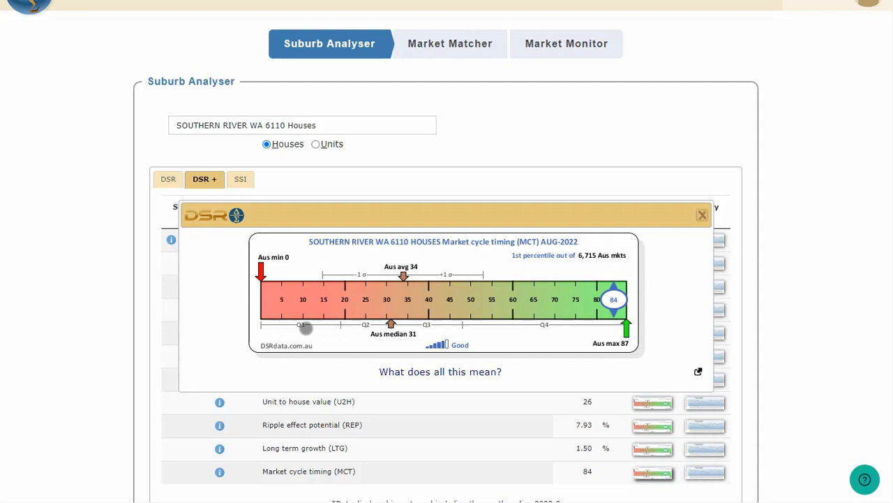
mouse_move(331, 328)
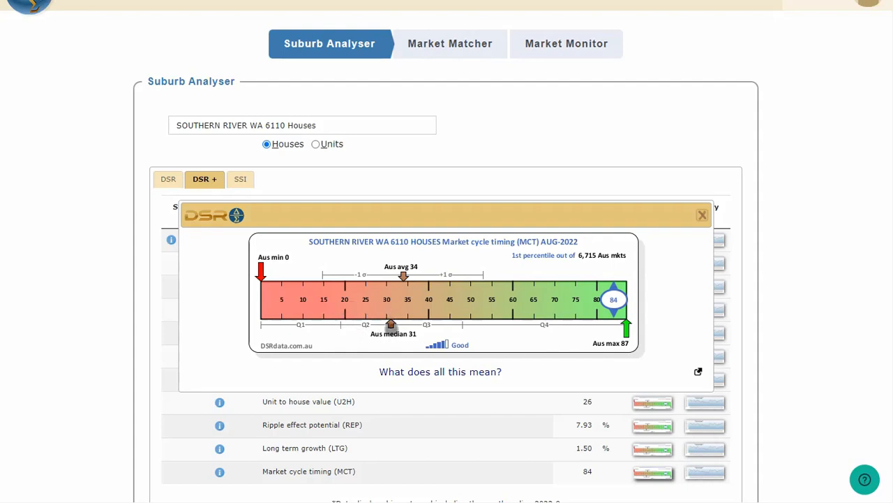
mouse_move(368, 333)
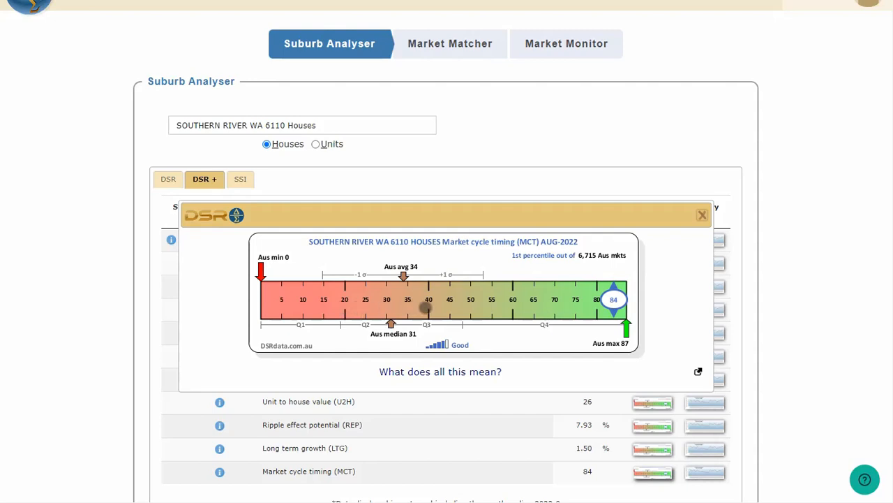
mouse_move(460, 309)
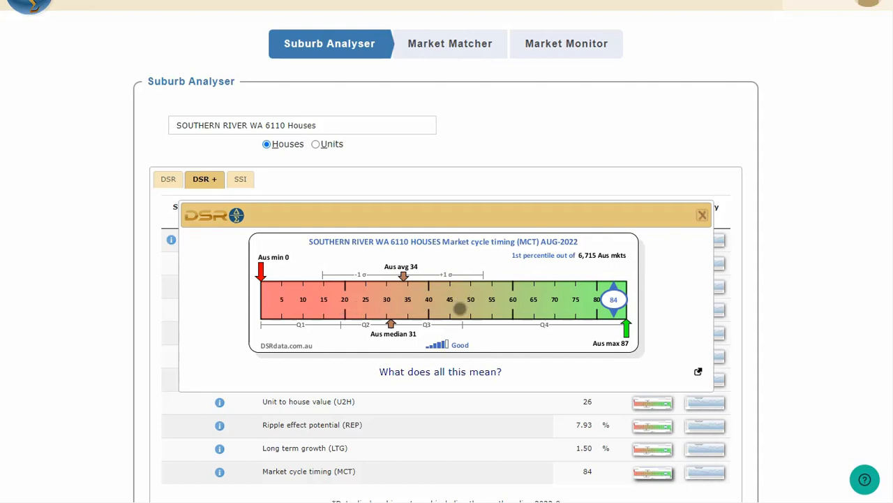
mouse_move(472, 320)
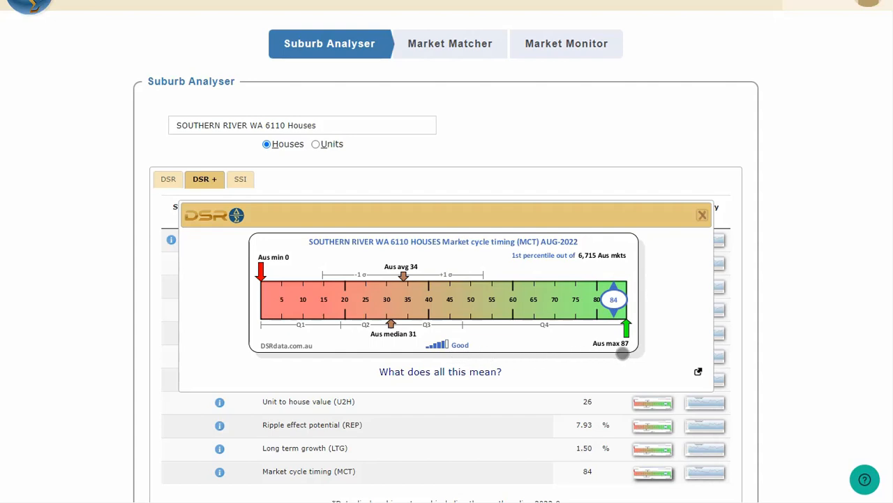
mouse_move(626, 352)
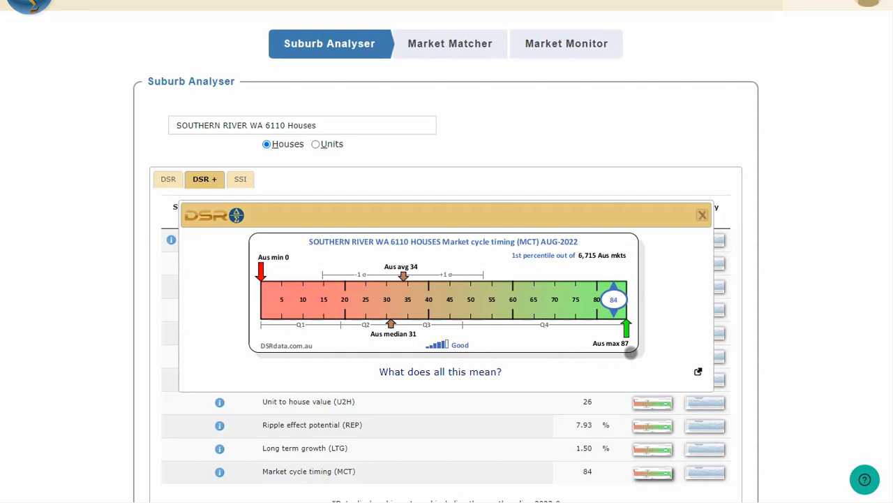
mouse_move(477, 333)
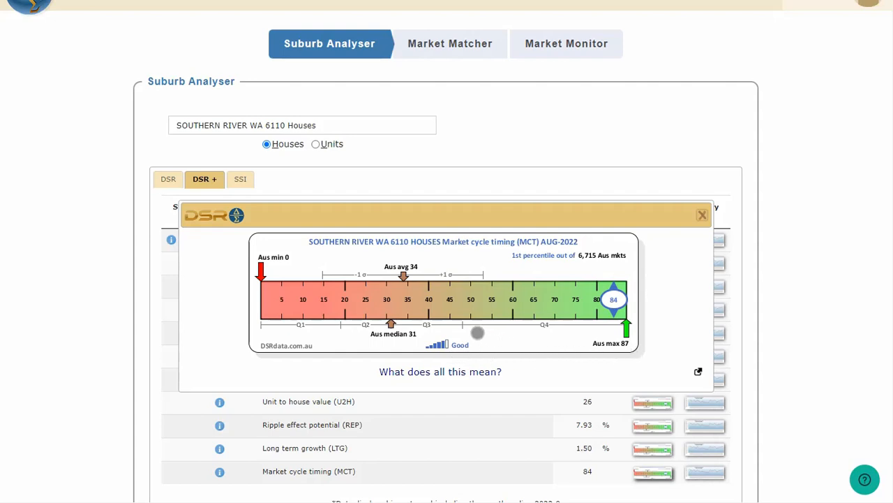
mouse_move(696, 223)
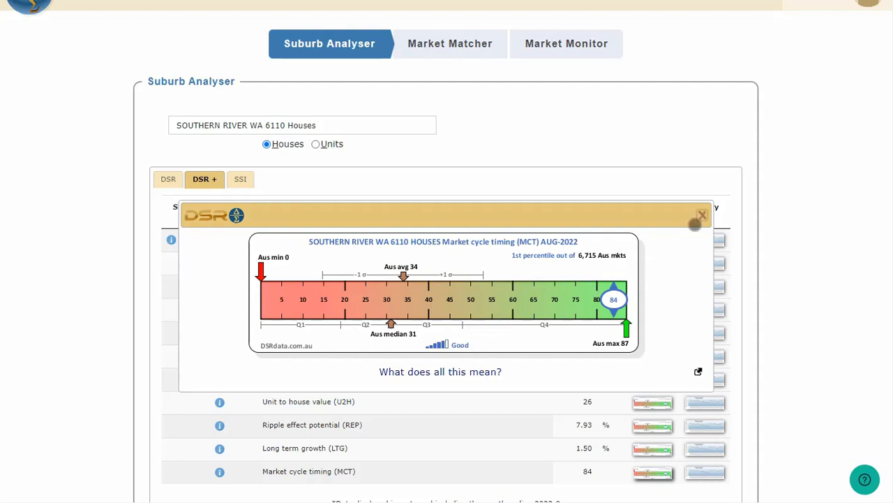
- Close the Southern River ruler and load MOLLYMOOK NSW 2539 Houses, showing DSR 54
left_click(701, 214)
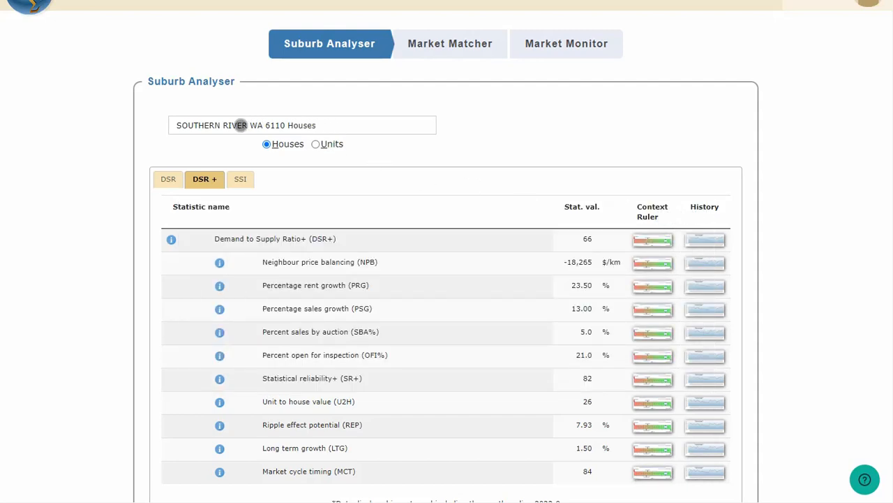
left_click(302, 125)
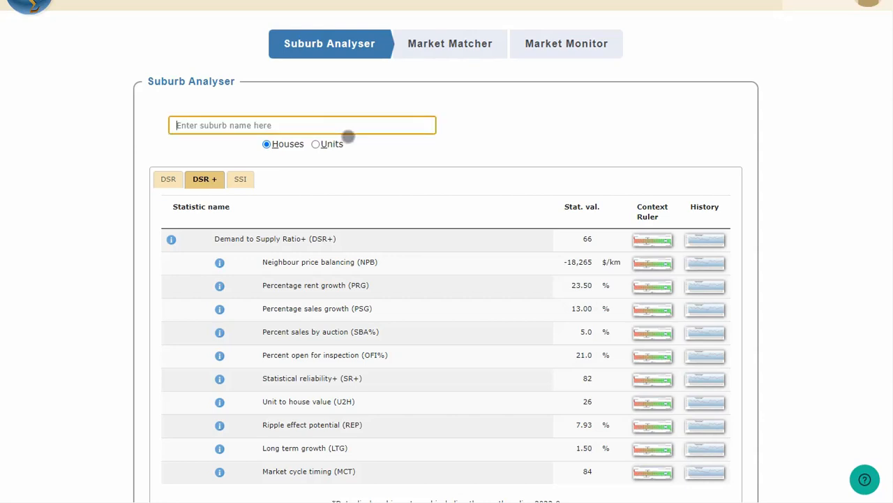
type("mollymook")
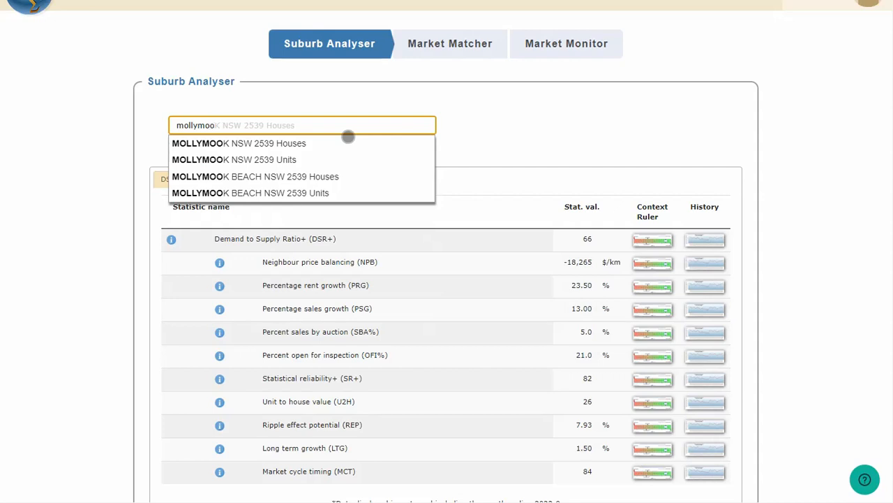
left_click(239, 143)
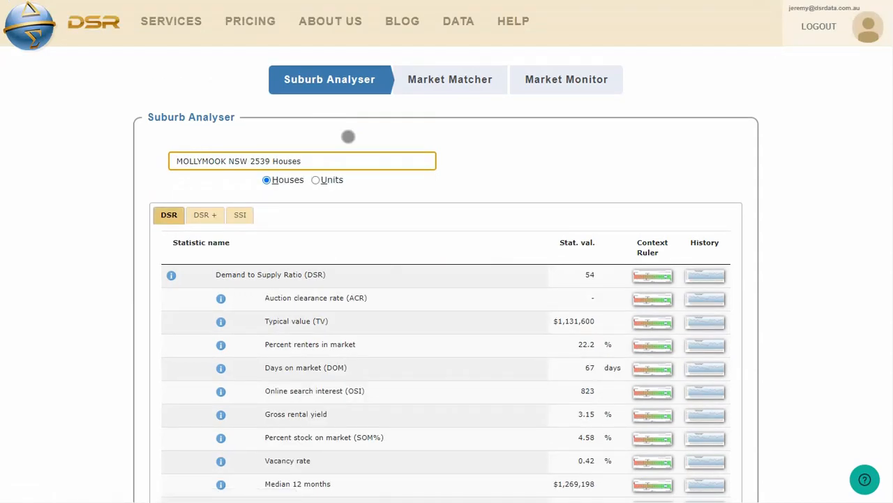
mouse_move(613, 314)
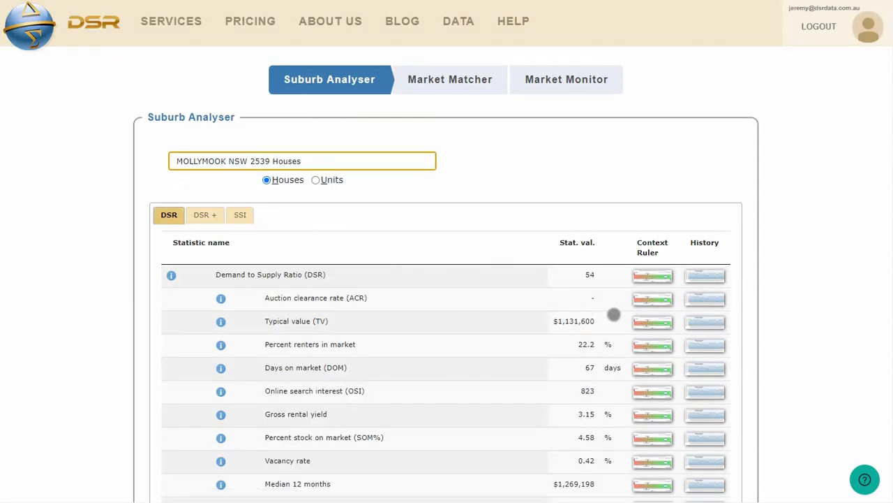
- Open Mollymook's typical value history chart, rising from about $700,000 to over $1.25 million
left_click(705, 321)
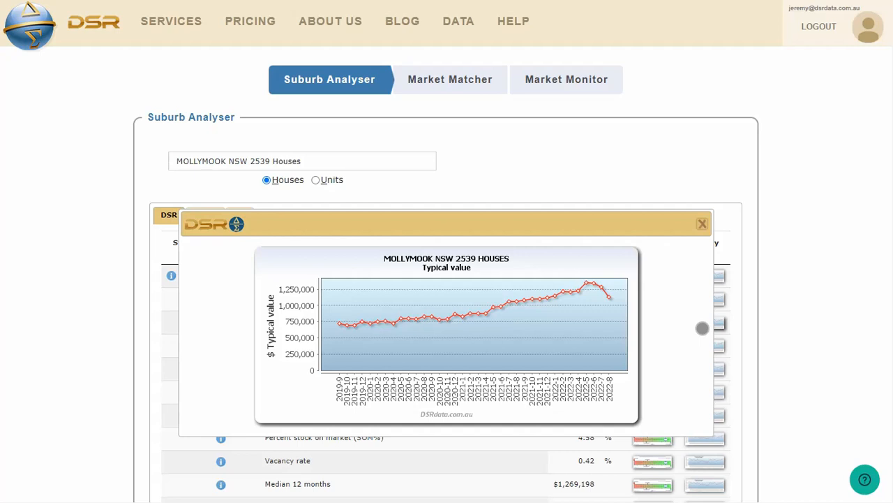
mouse_move(525, 321)
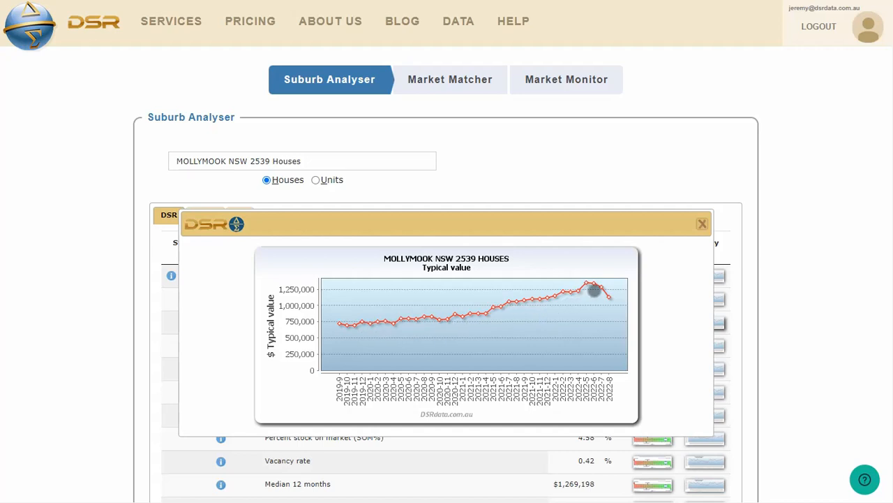
mouse_move(655, 312)
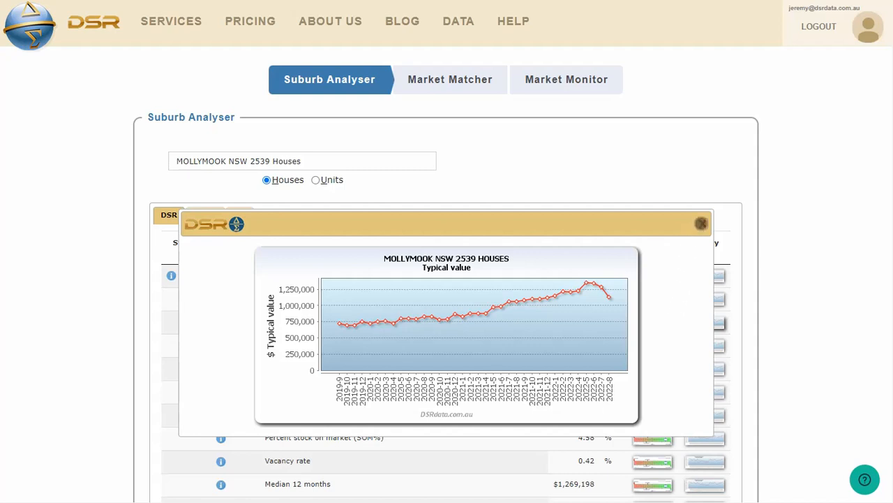
- Close the chart and show Mollymook's DSR+ table (DSR+ 40, MCT 6)
left_click(701, 223)
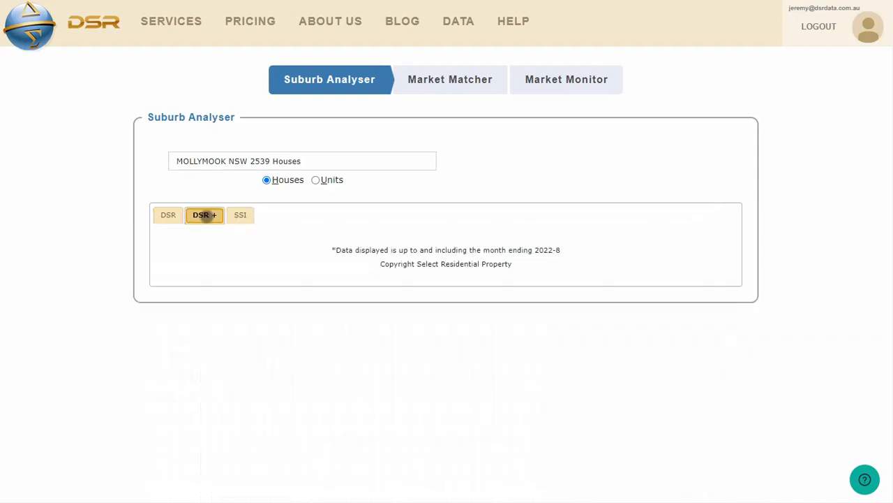
left_click(205, 215)
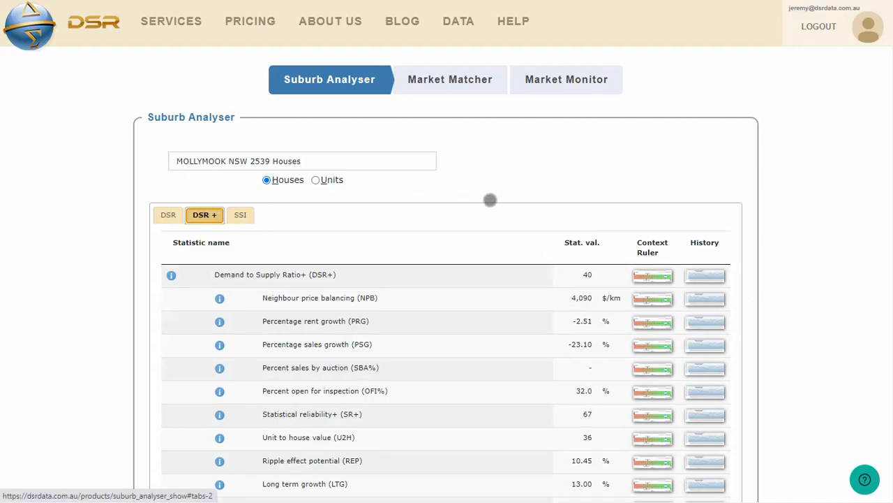
scroll("down", 3)
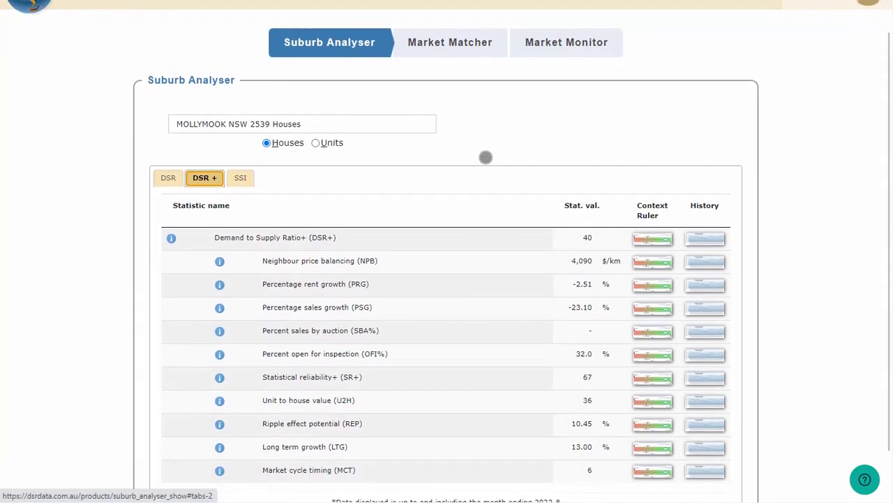
mouse_move(584, 469)
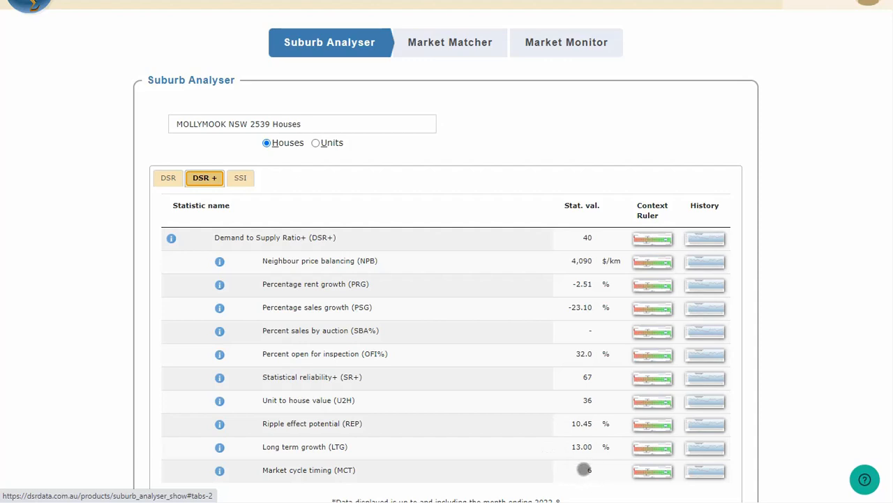
mouse_move(515, 482)
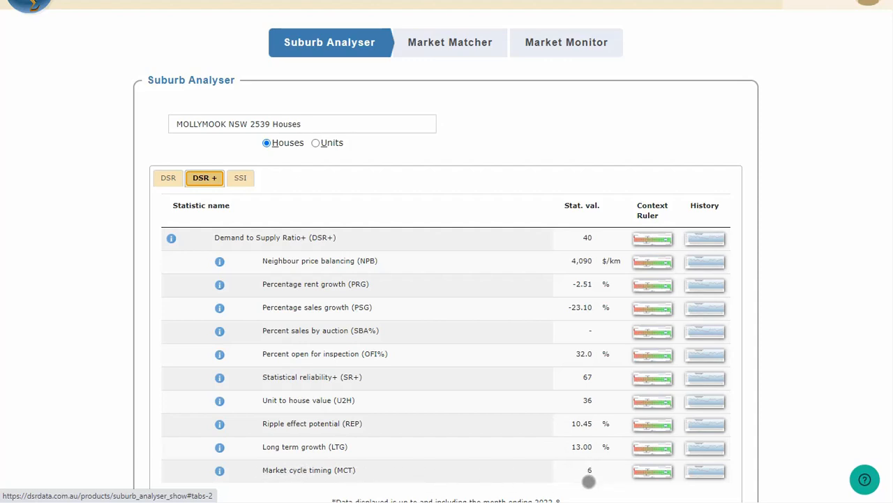
mouse_move(648, 471)
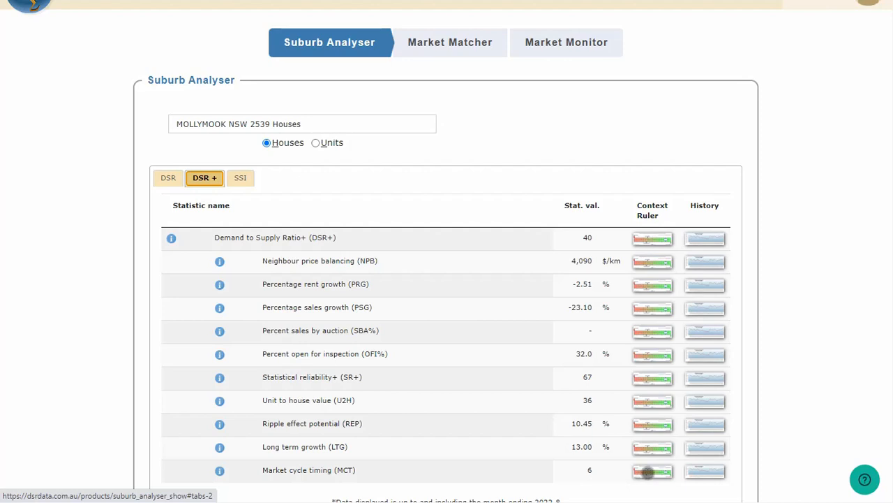
- Open Mollymook's market cycle timing context ruler, placing 6 near the Australian minimum
left_click(652, 471)
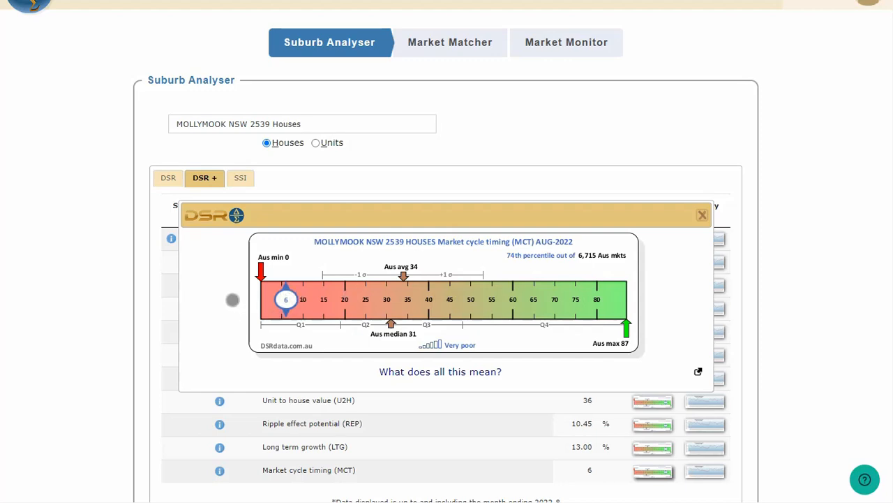
mouse_move(462, 259)
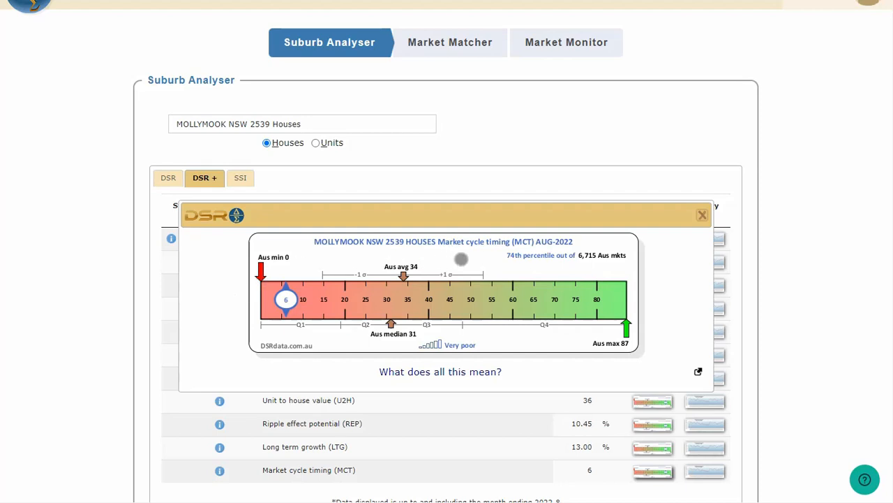
mouse_move(553, 268)
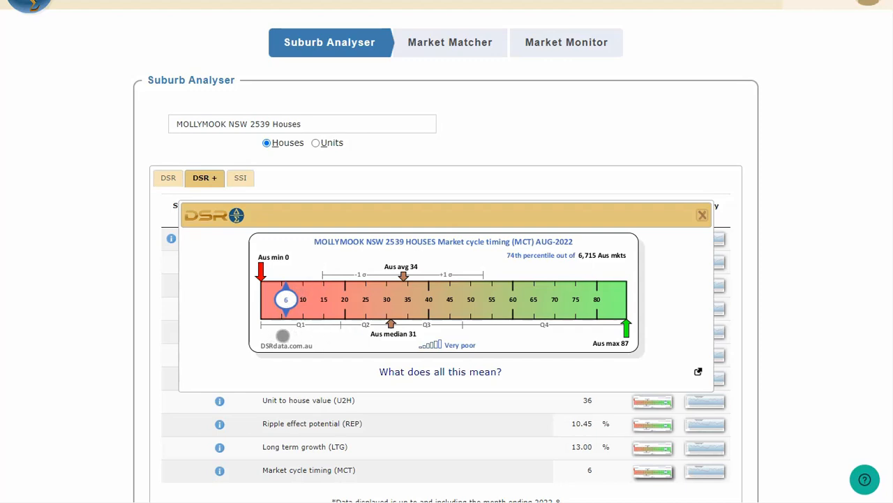
mouse_move(456, 354)
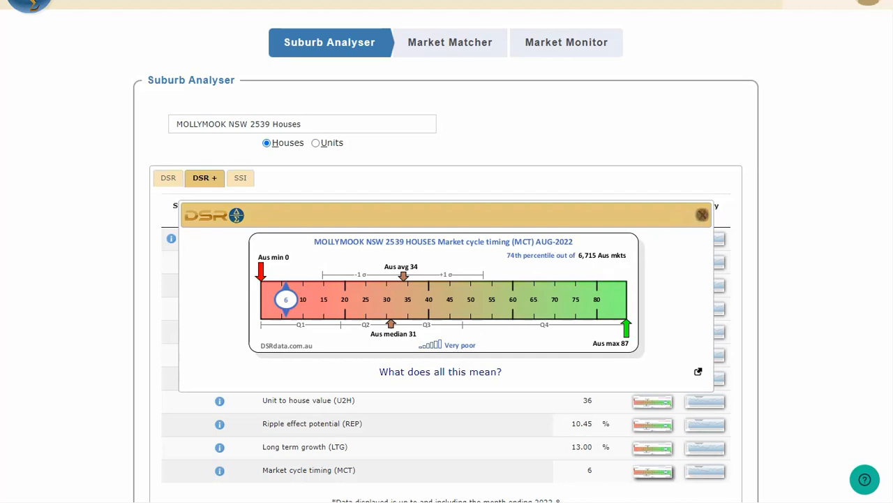
- Dismiss the Mollymook MCT ruler popup to return to the DSR+ table
left_click(703, 214)
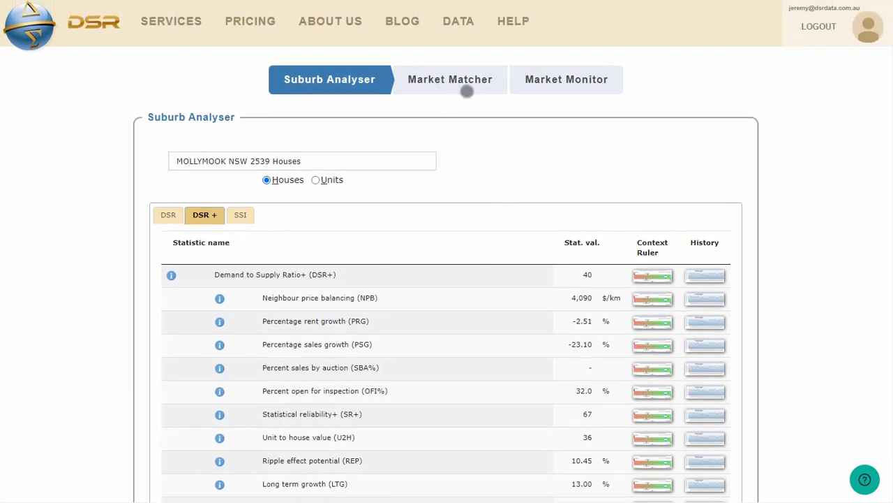
mouse_move(178, 37)
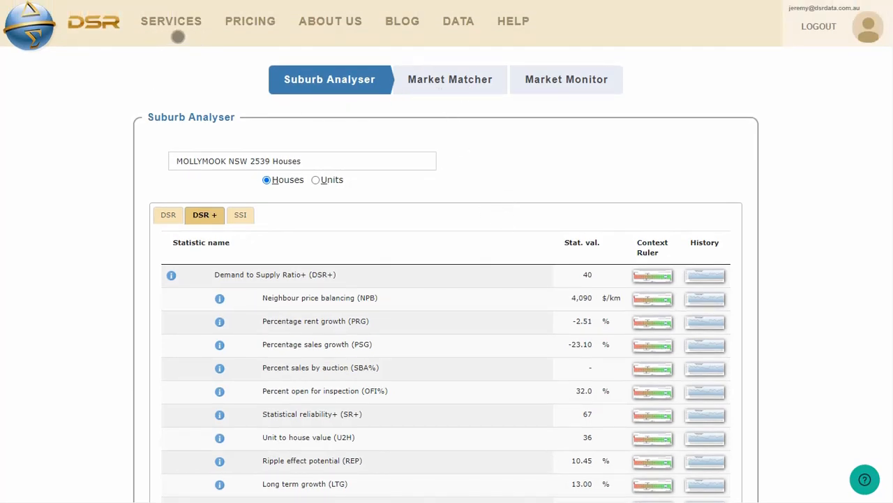